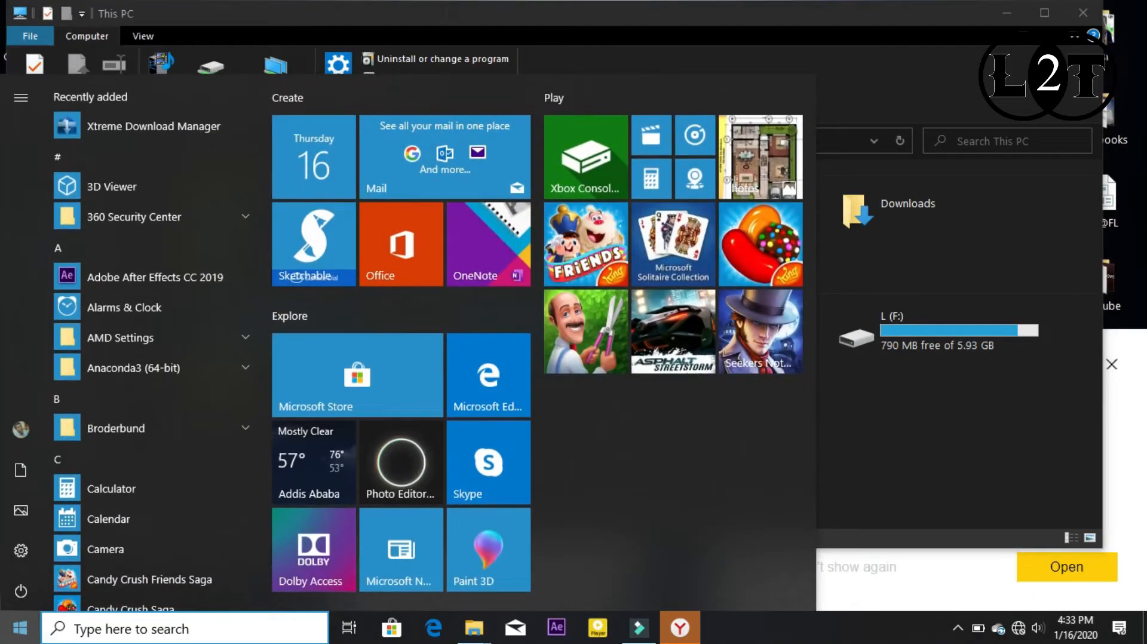
- Search the taskbar for "defra" to find Defragment and Optimize Drives
{"action": "left_click", "coordinate": [186, 629]}
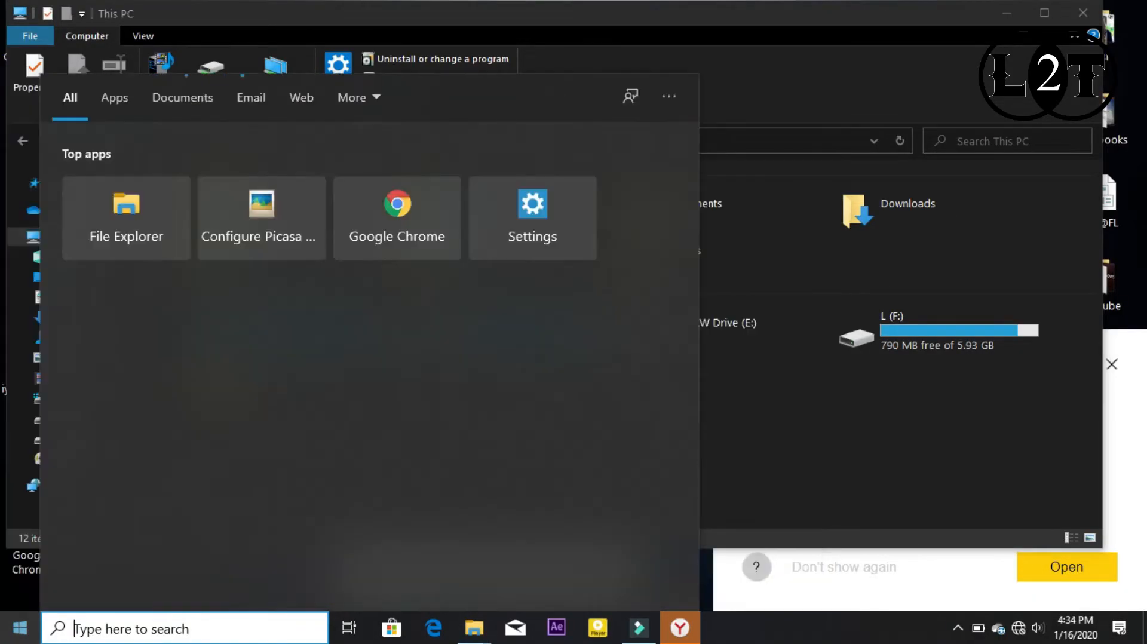
{"action": "type", "text": "defra"}
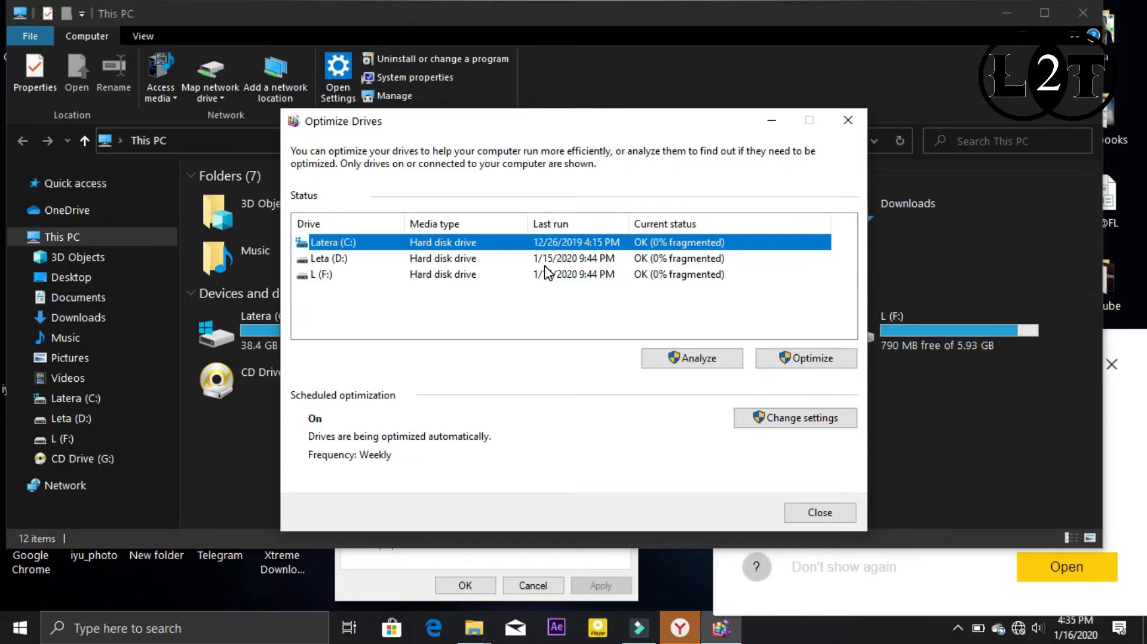
{"action": "mouse_move", "coordinate": [662, 225]}
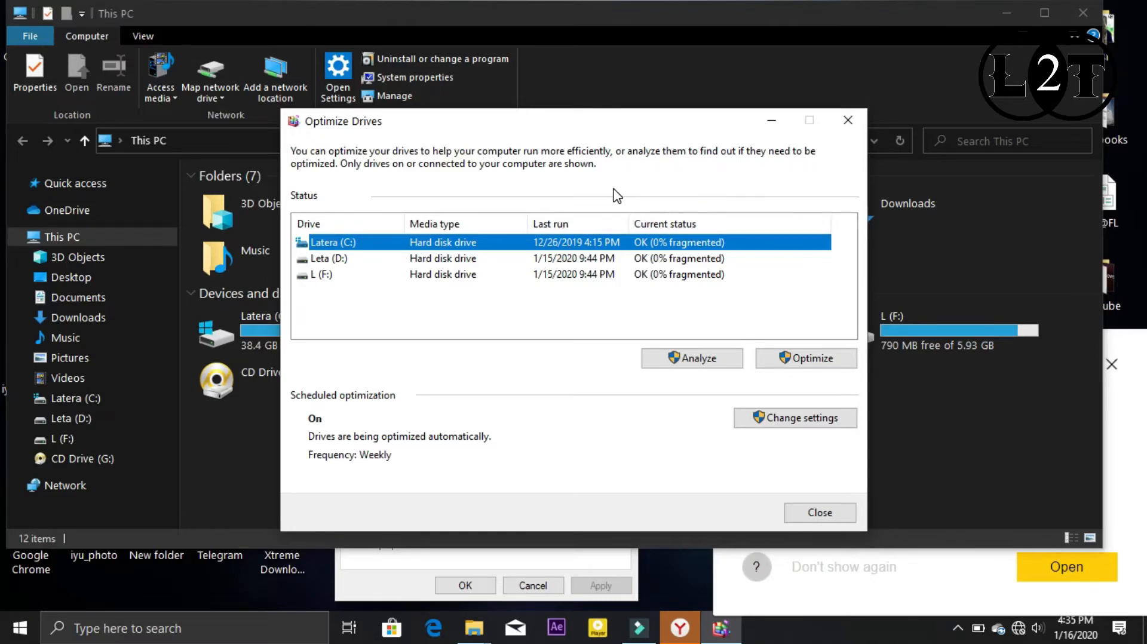
{"action": "mouse_move", "coordinate": [569, 307]}
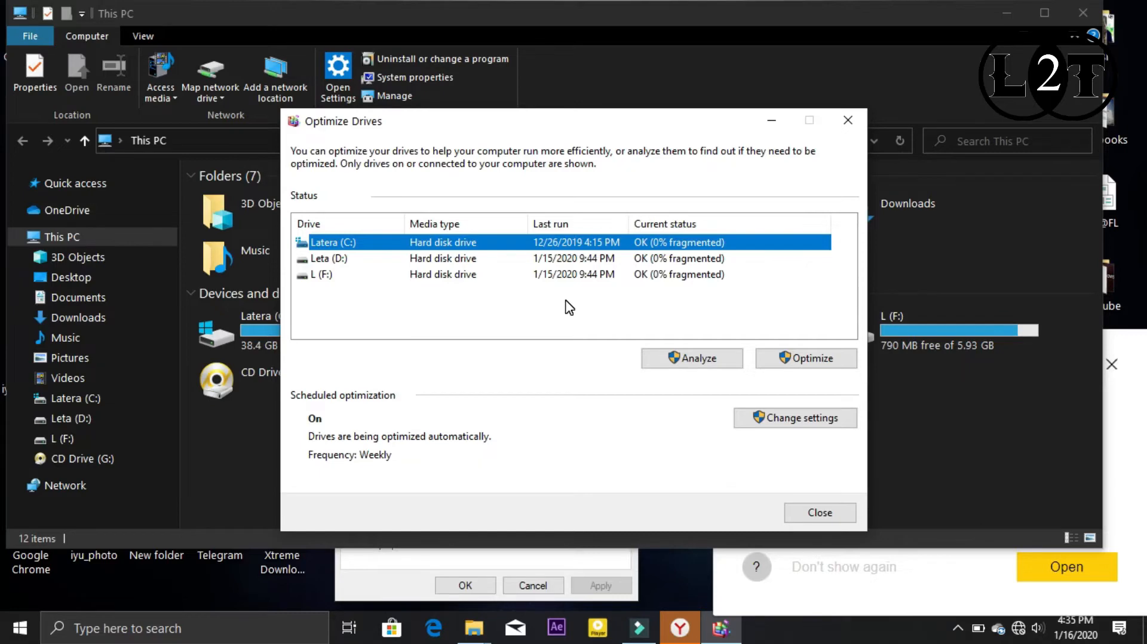
{"action": "mouse_move", "coordinate": [659, 265]}
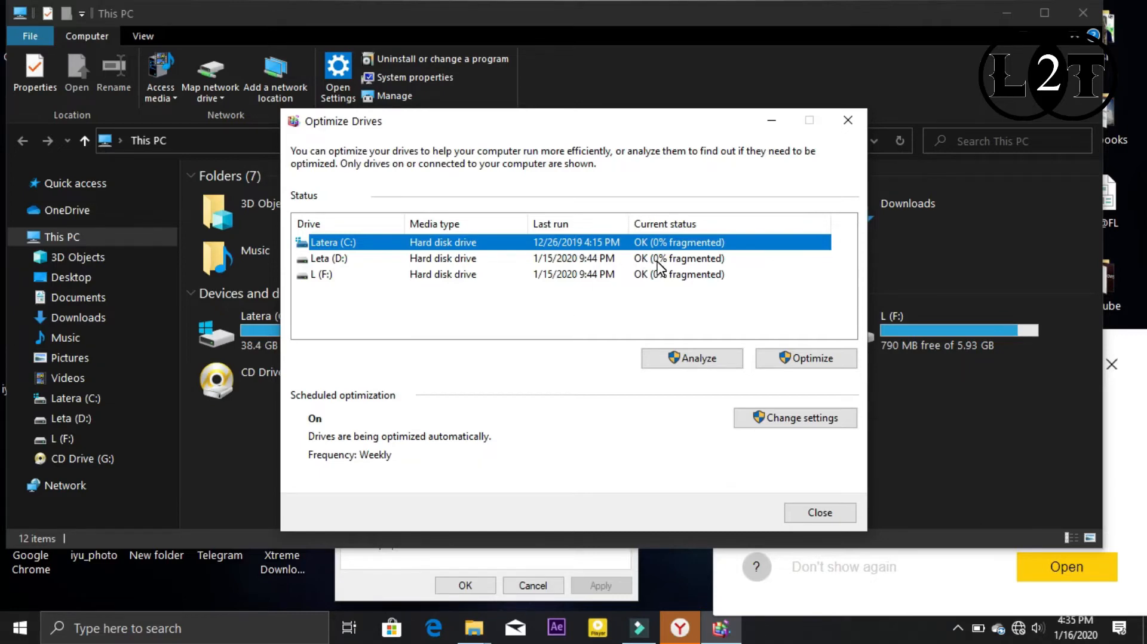
{"action": "mouse_move", "coordinate": [713, 279]}
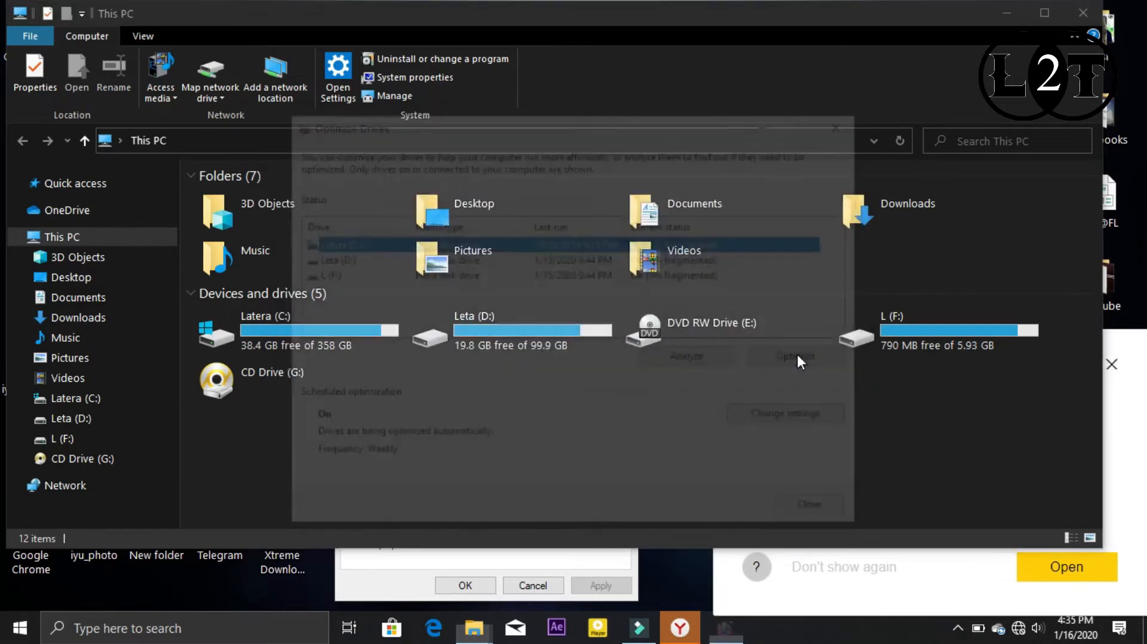
{"action": "left_click", "coordinate": [805, 358]}
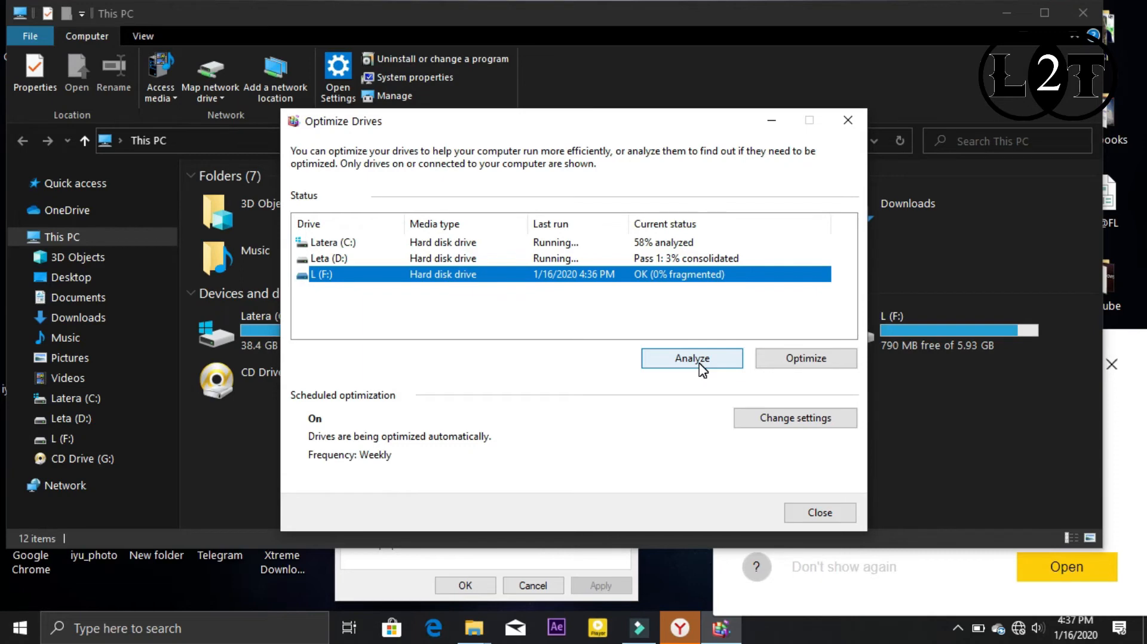
{"action": "mouse_move", "coordinate": [730, 227]}
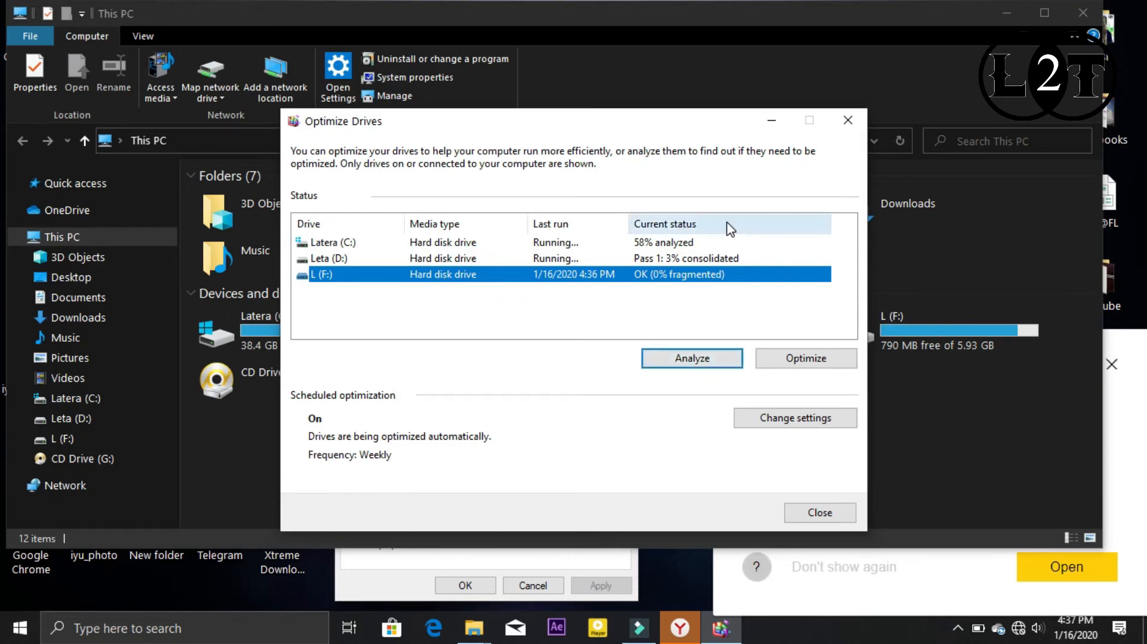
{"action": "mouse_move", "coordinate": [770, 120]}
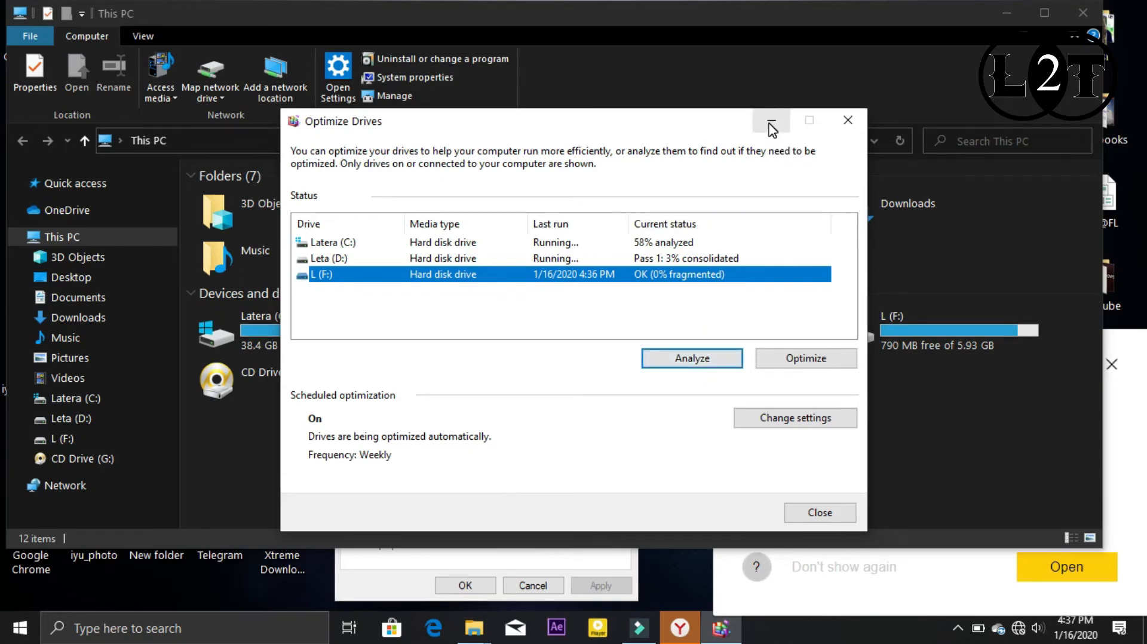